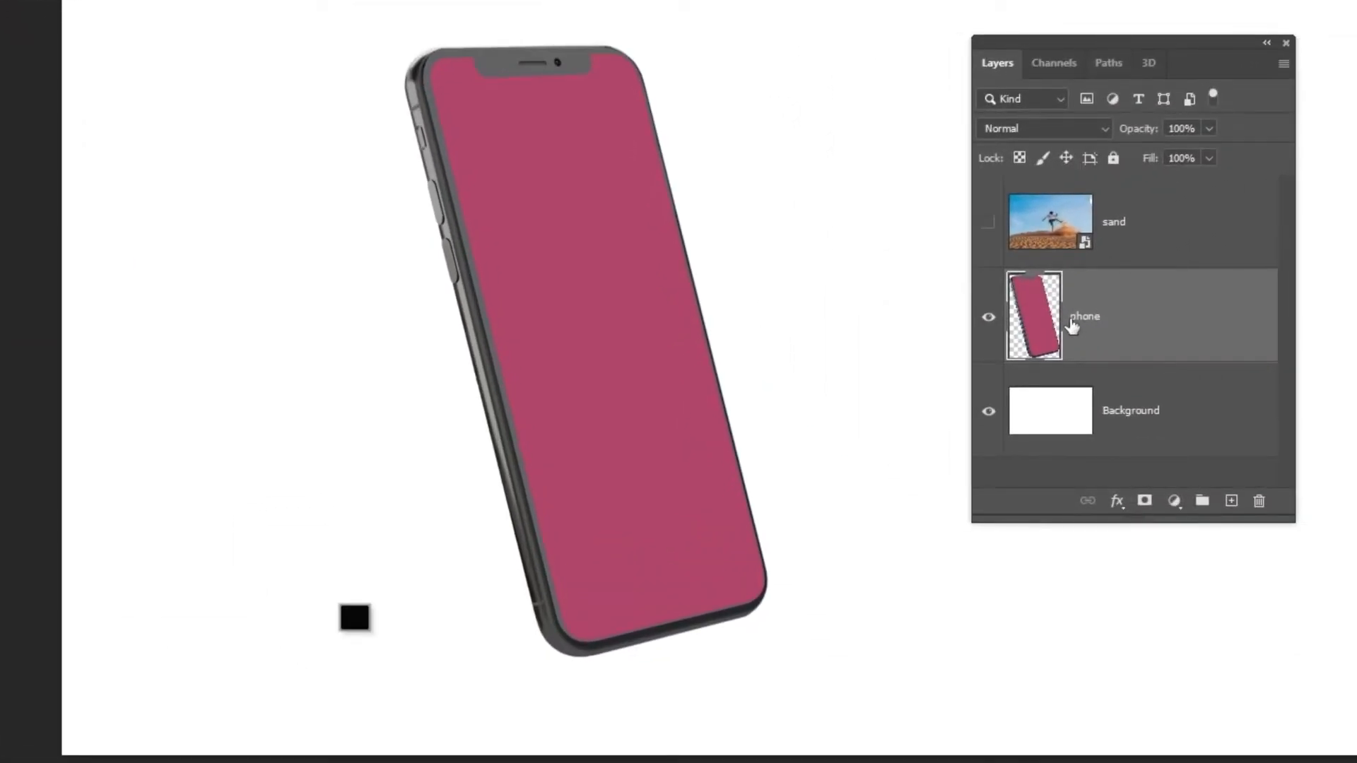
Make the sand photo layer visible and duplicate it with Ctrl+J.
left_click(1047, 221)
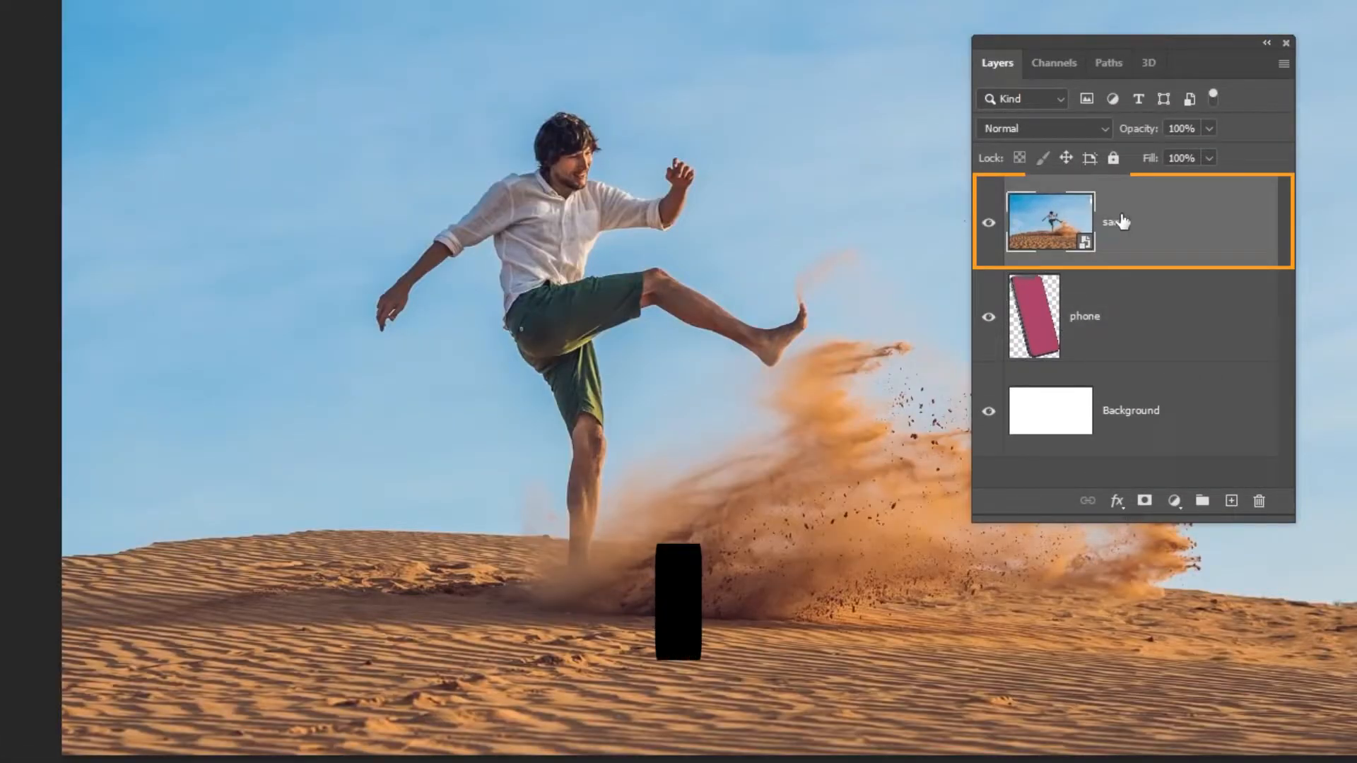
key("ctrl+j")
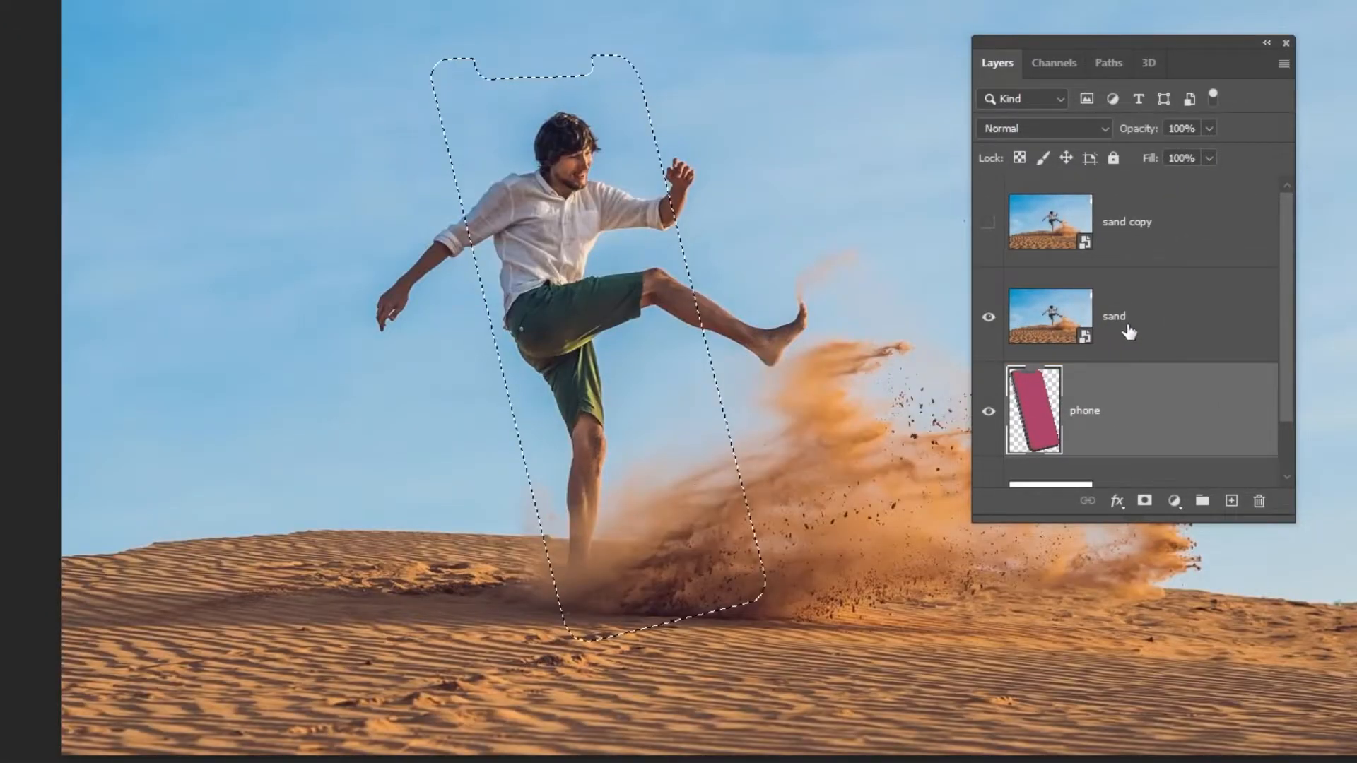
Mask the sand photo into the phone screen, then load the whole phone shape as a selection.
left_click(1143, 500)
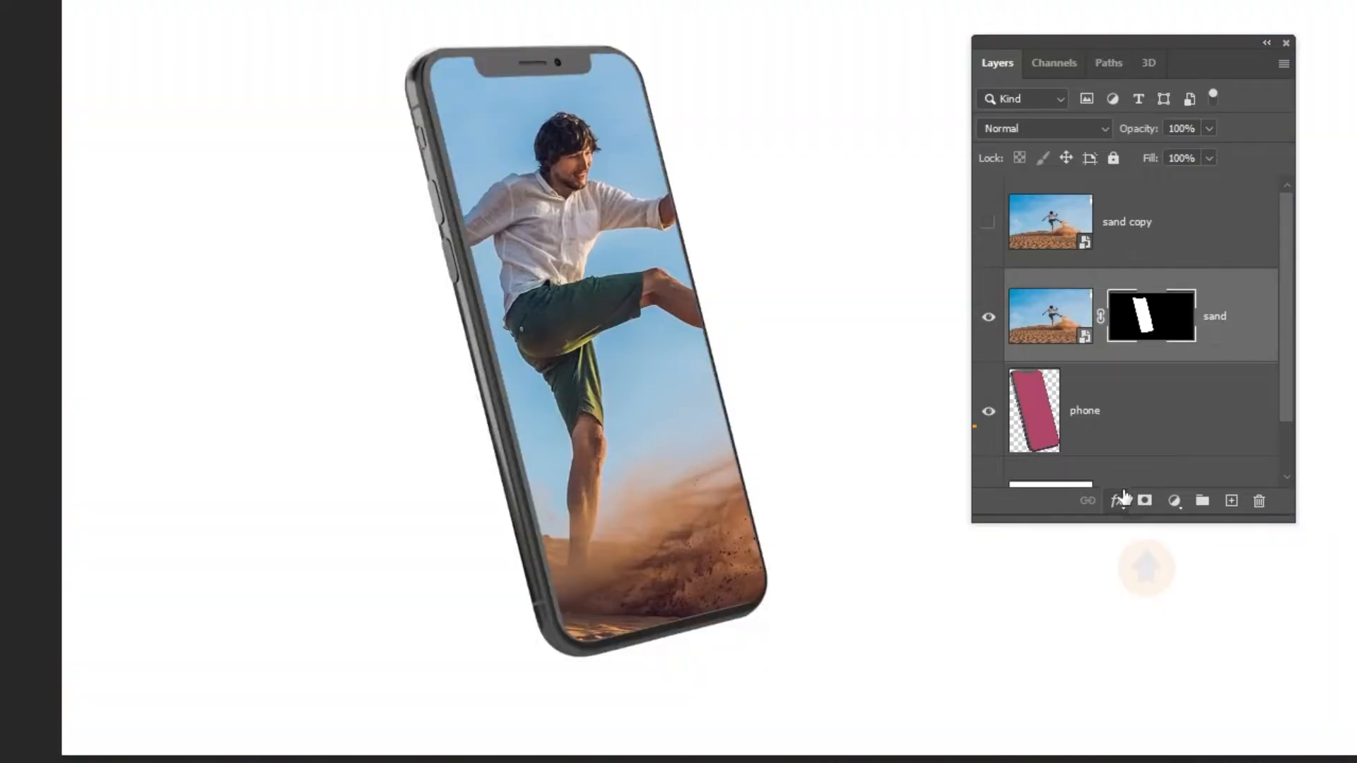
right_click(1033, 410)
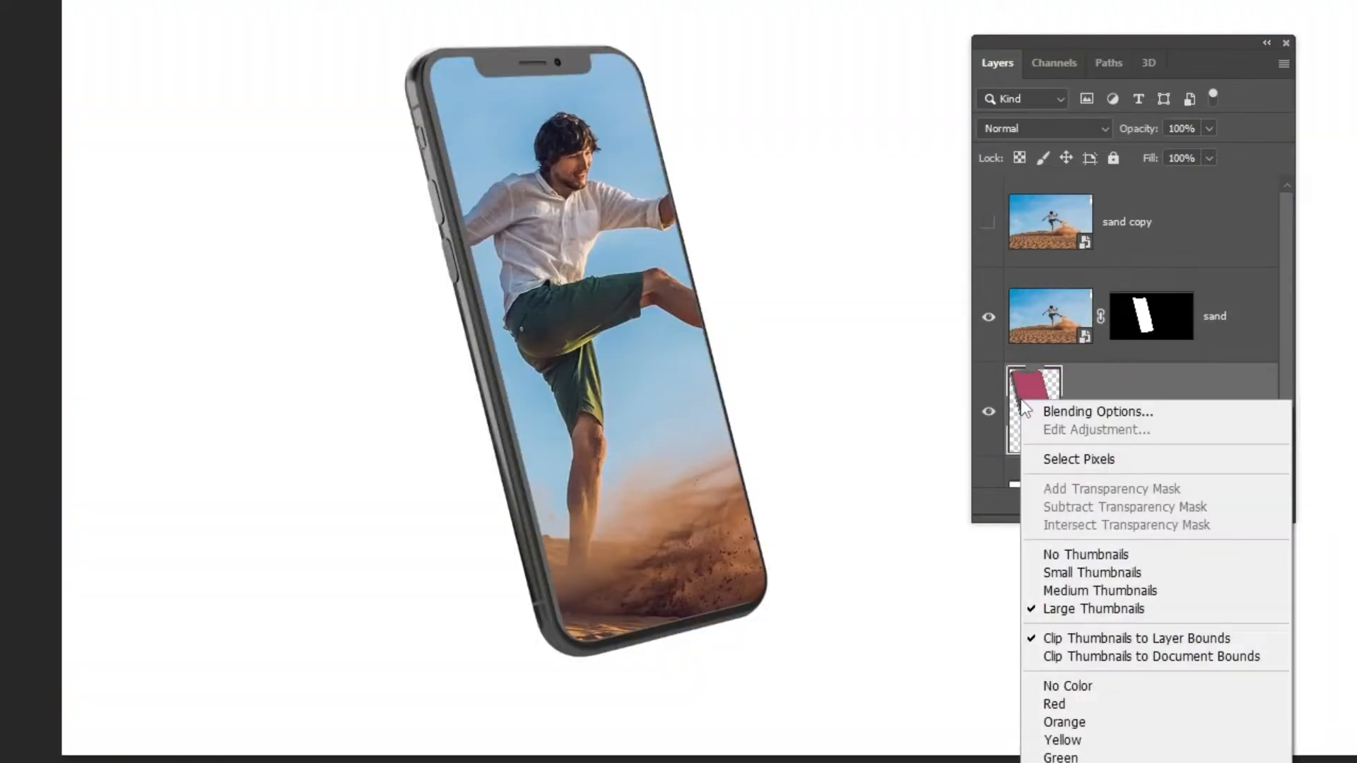
left_click(1079, 460)
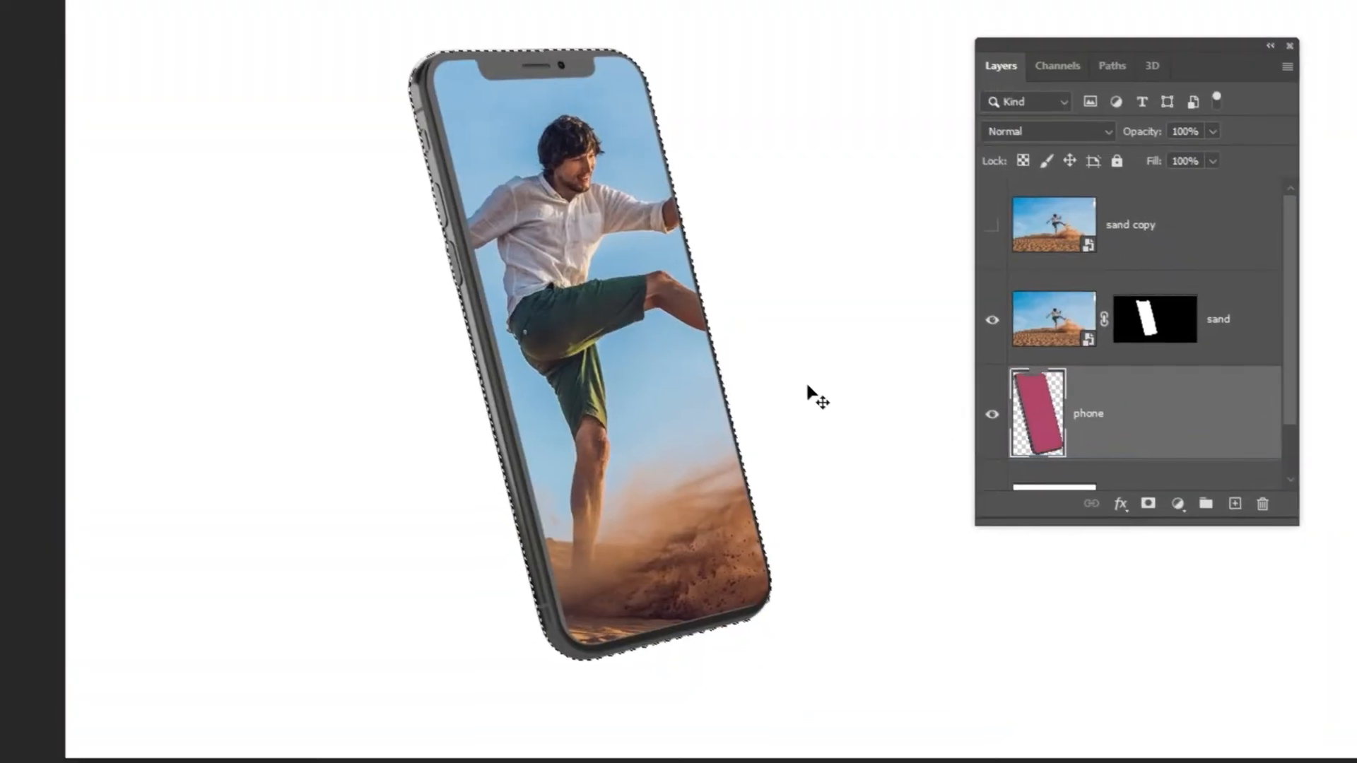
left_click(250, 14)
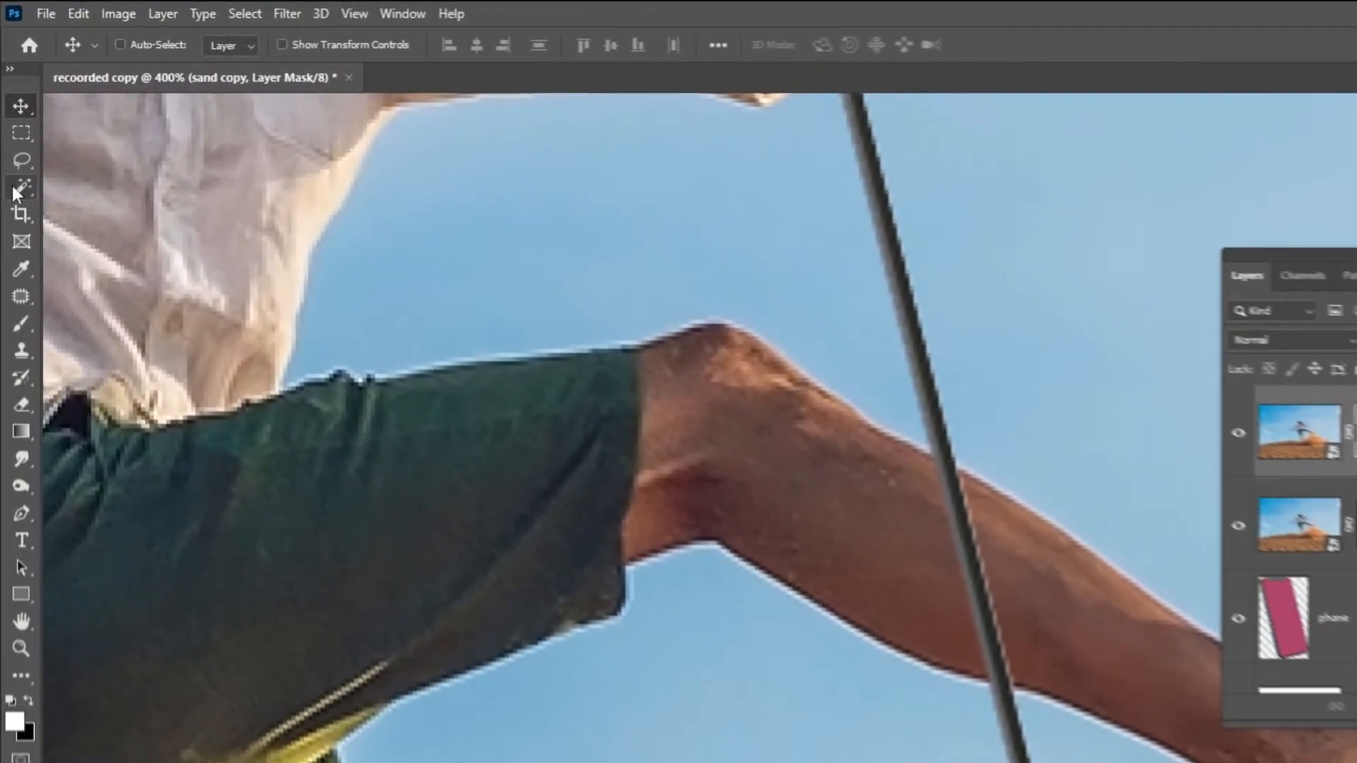
Lasso the leg over the phone edge, paint it white on the copy's mask, then deselect.
left_click(21, 161)
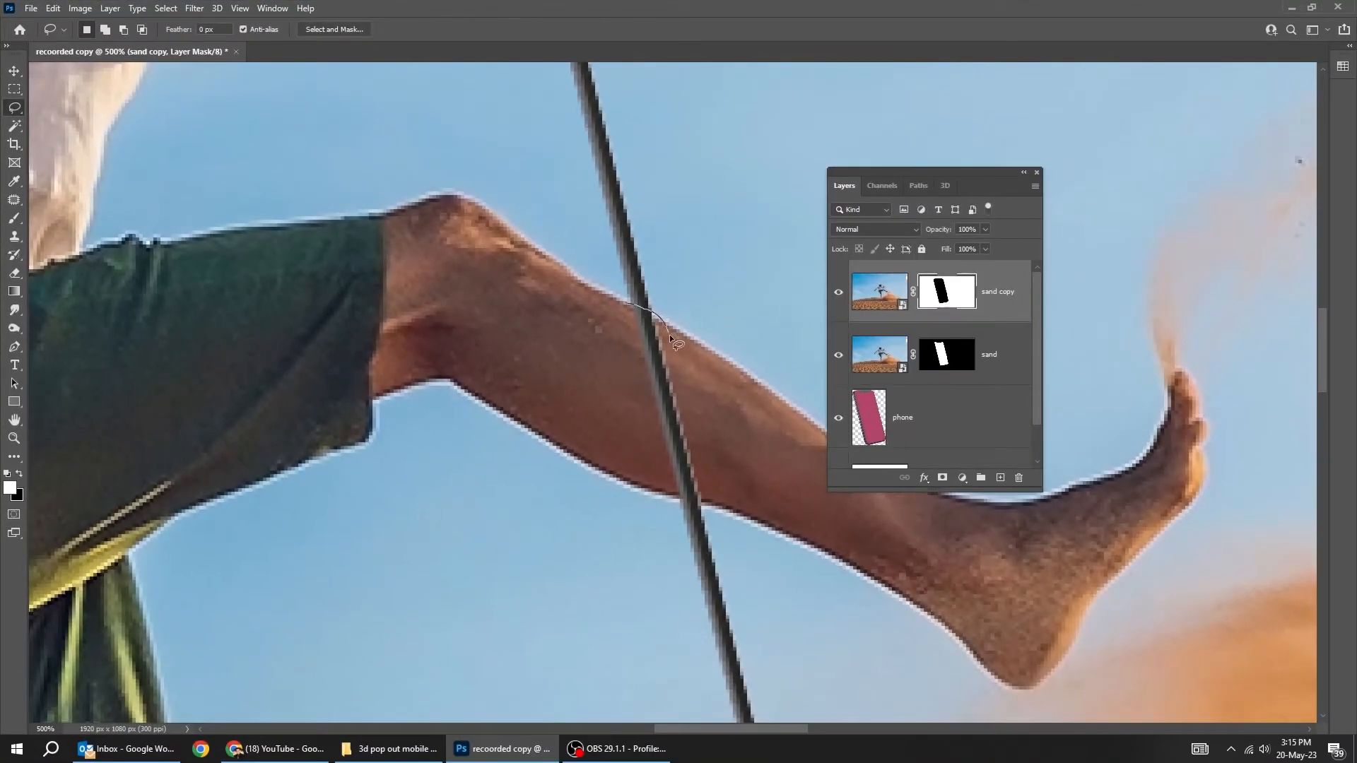
left_click_drag(666, 336, 708, 502)
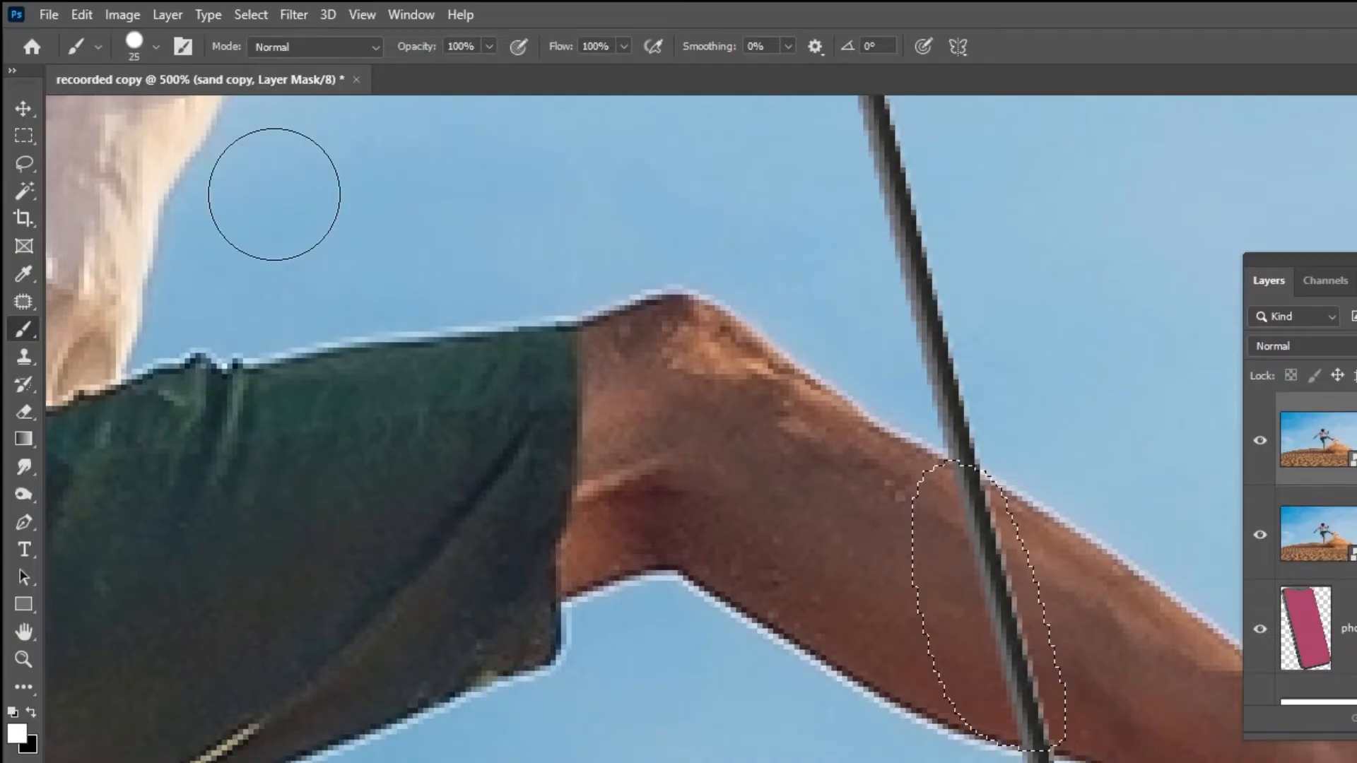
left_click(155, 47)
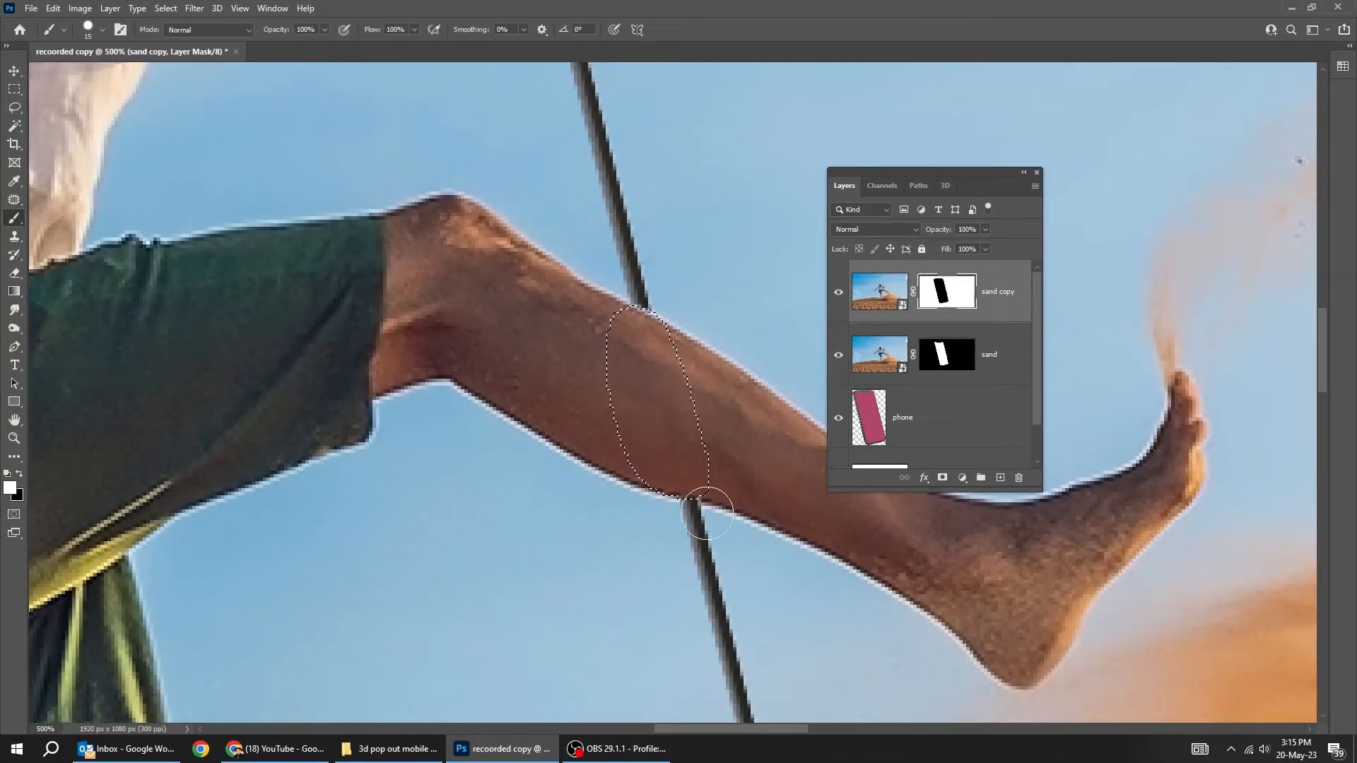
key("ctrl+d")
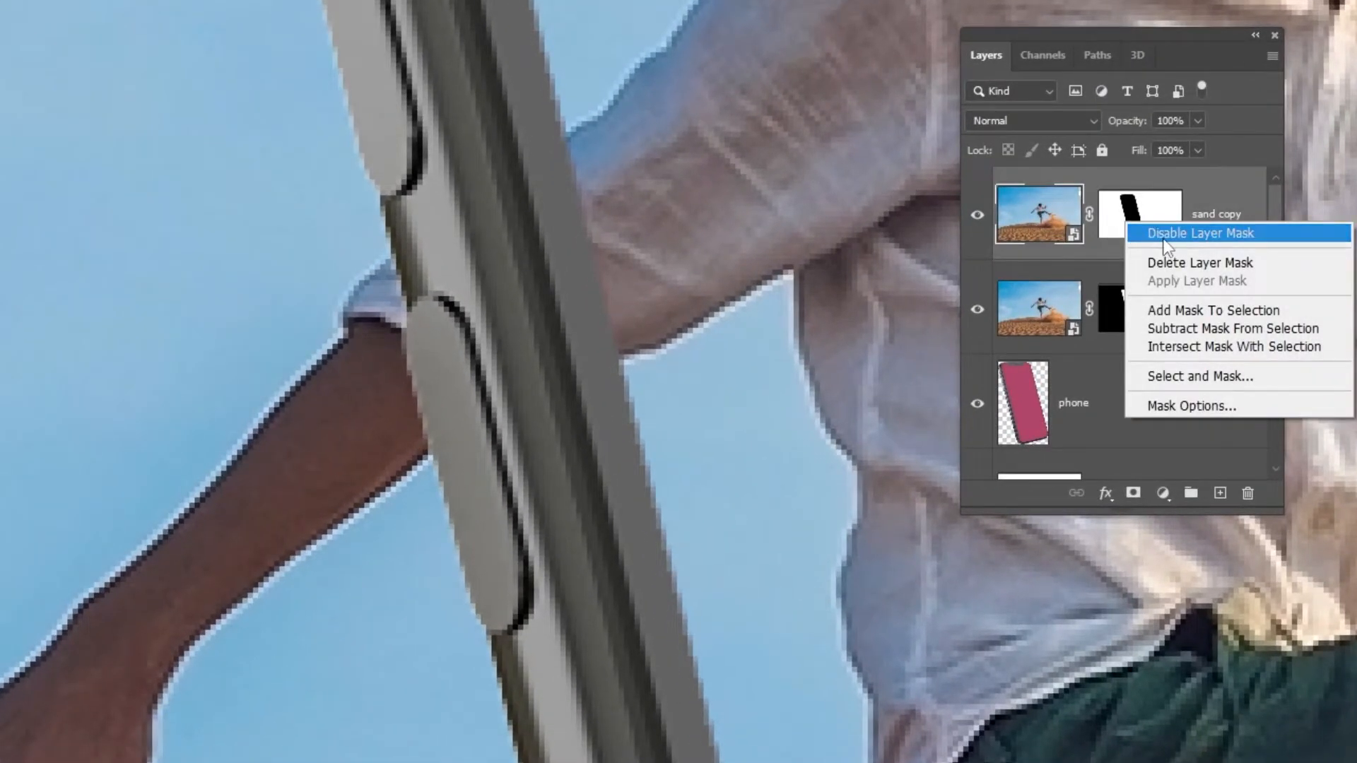
Disable the copy's mask, trace the sleeve with the Pen Tool and convert the path to a selection.
left_click(1197, 233)
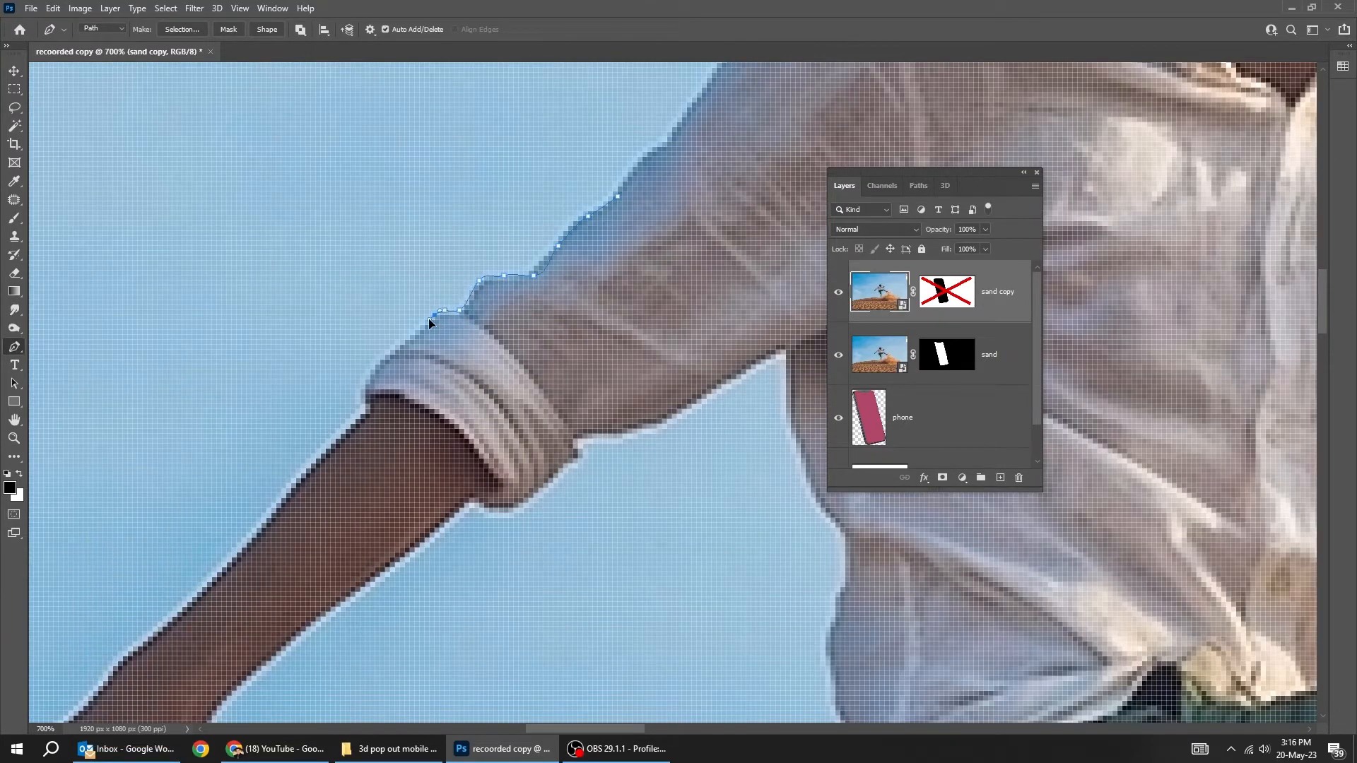
left_click_drag(428, 325, 363, 398)
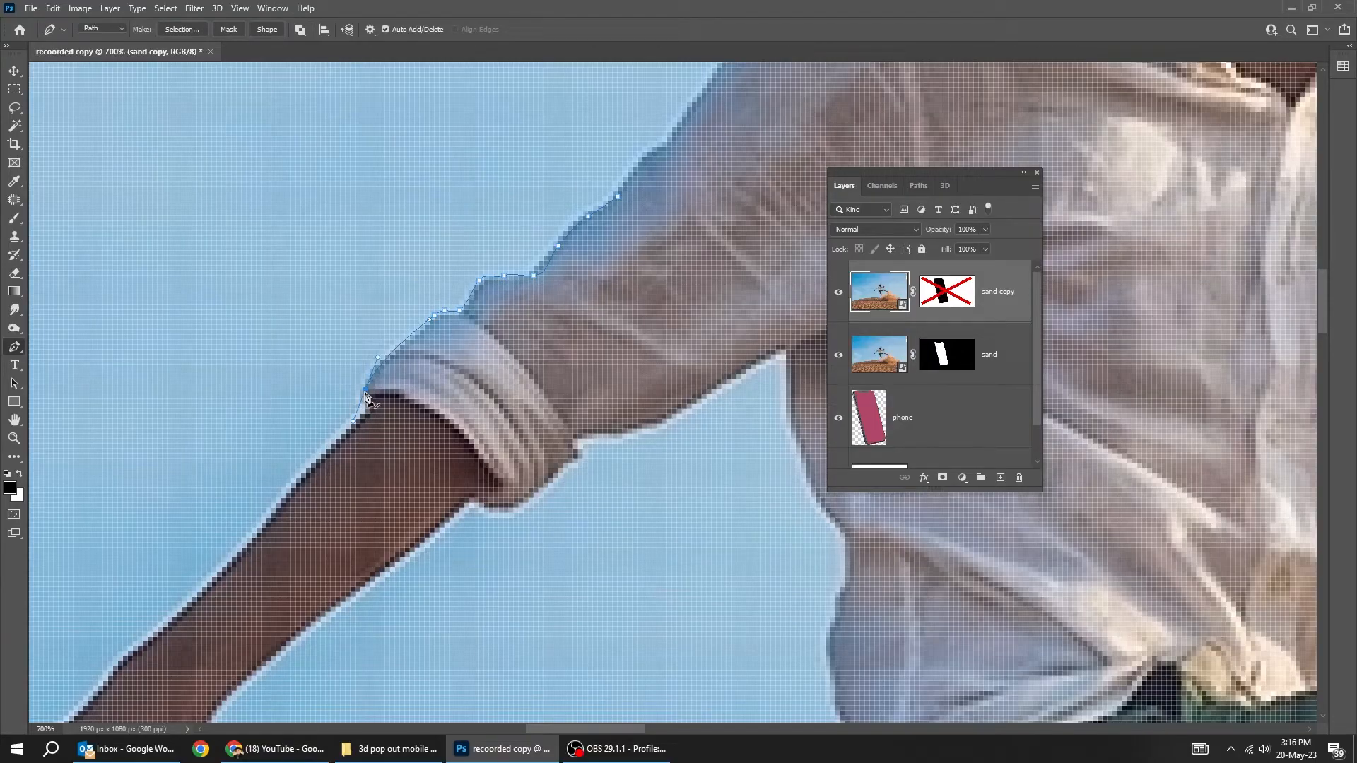
left_click(945, 291)
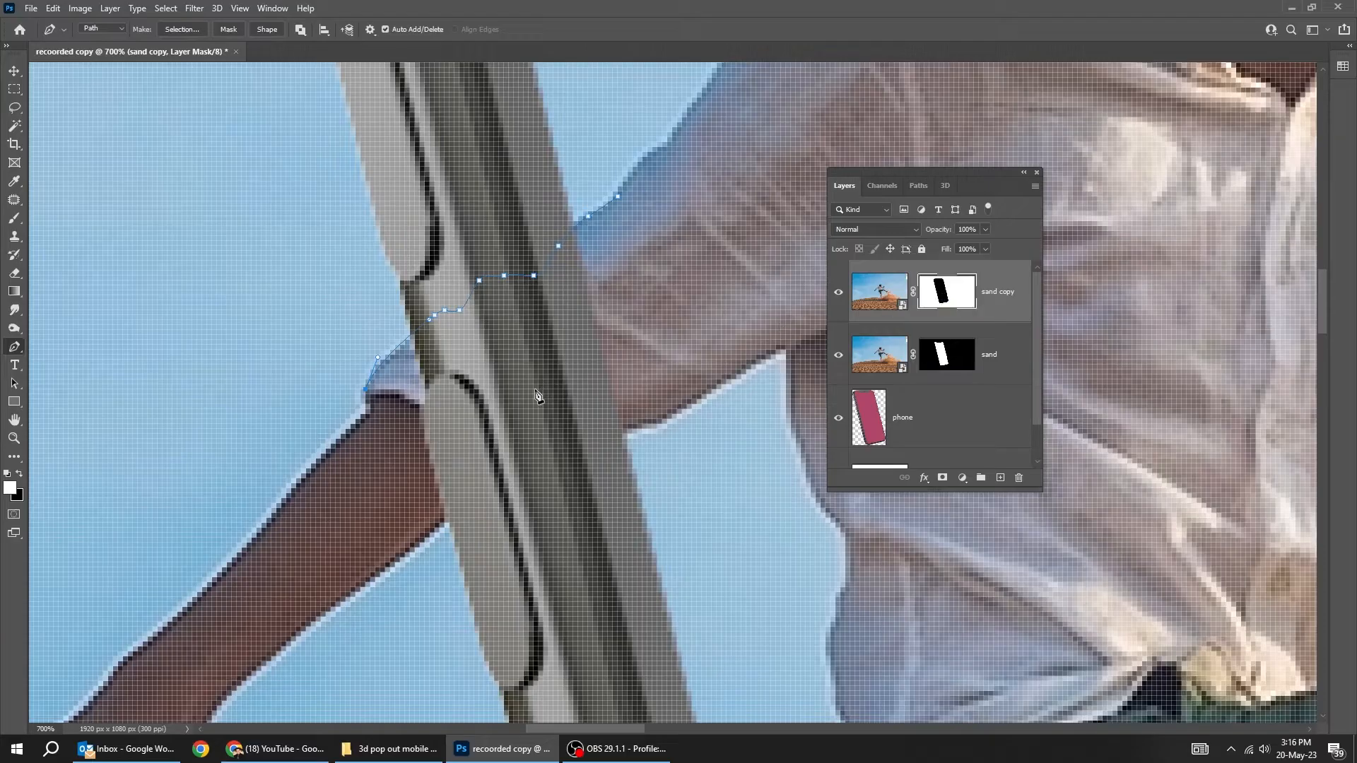
left_click(436, 510)
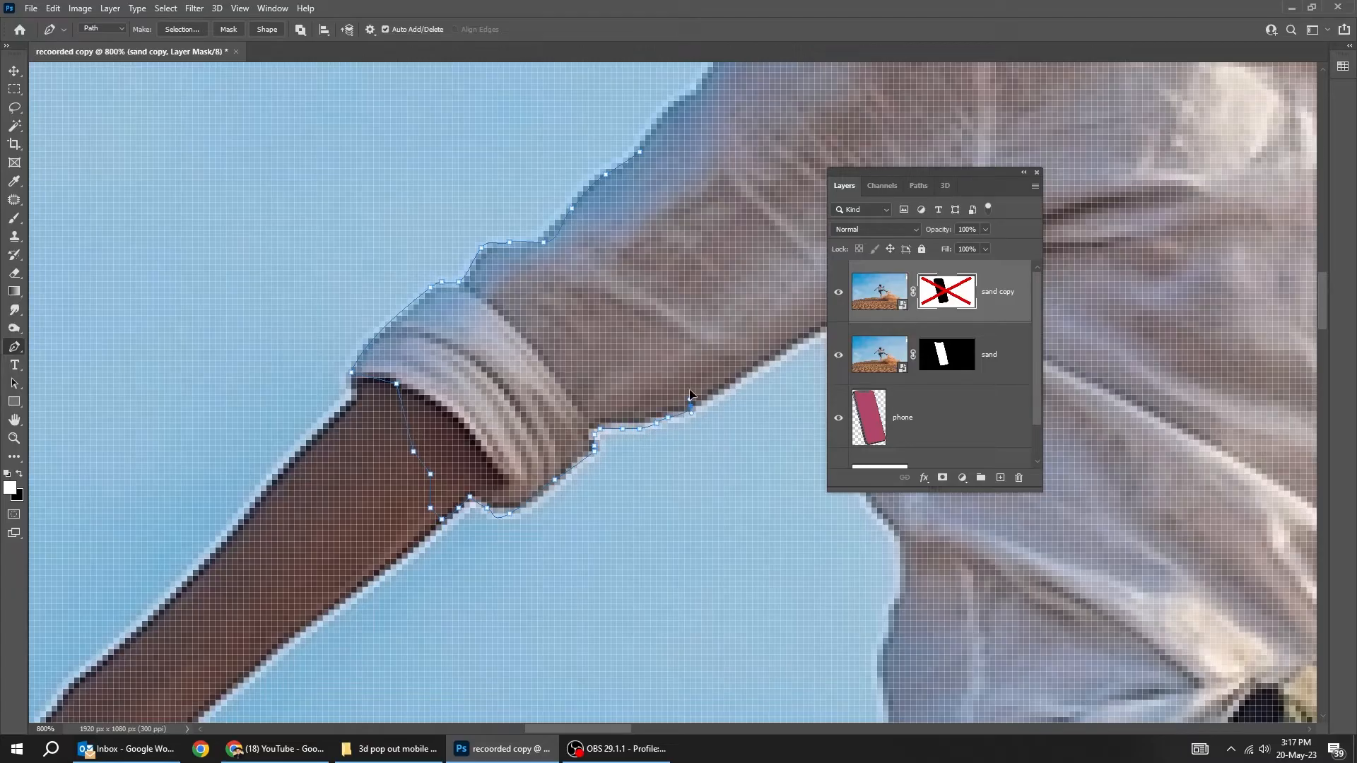
key("ctrl+enter")
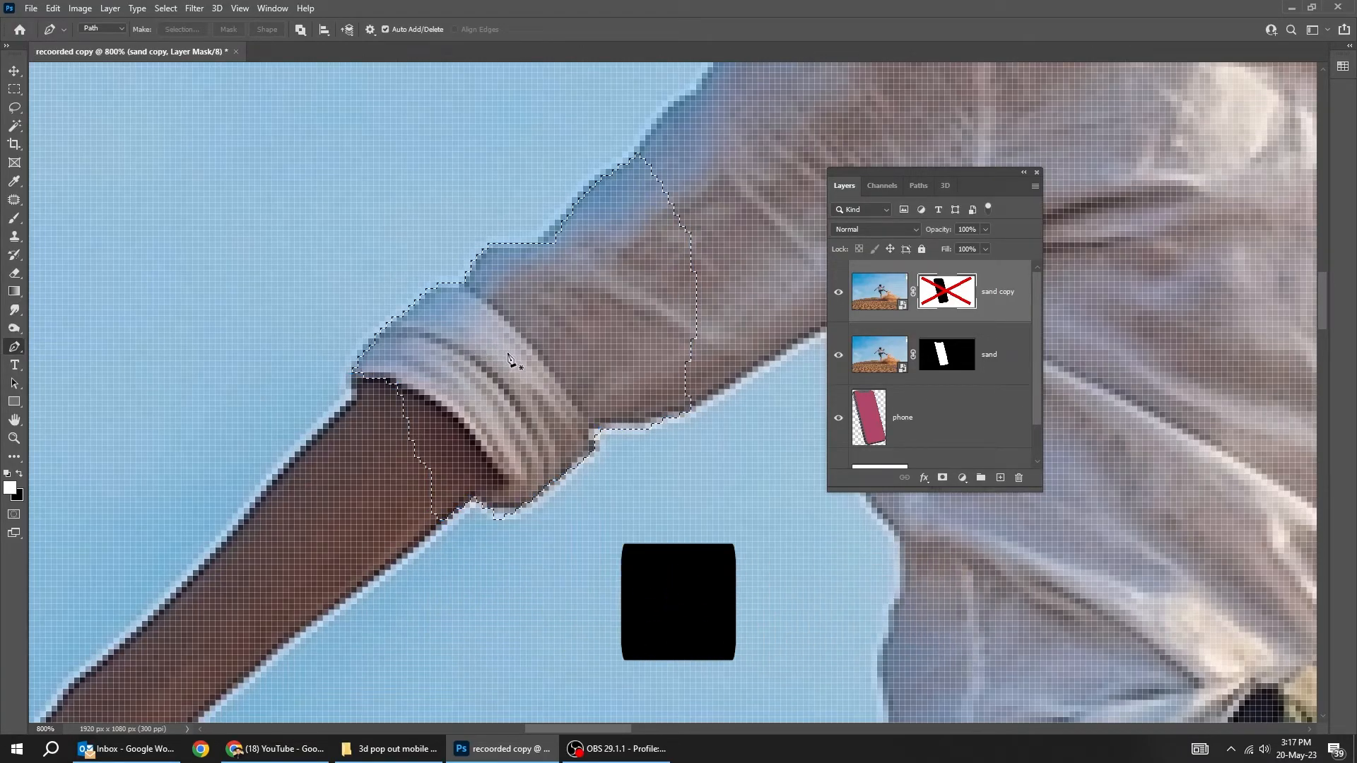
right_click(508, 361)
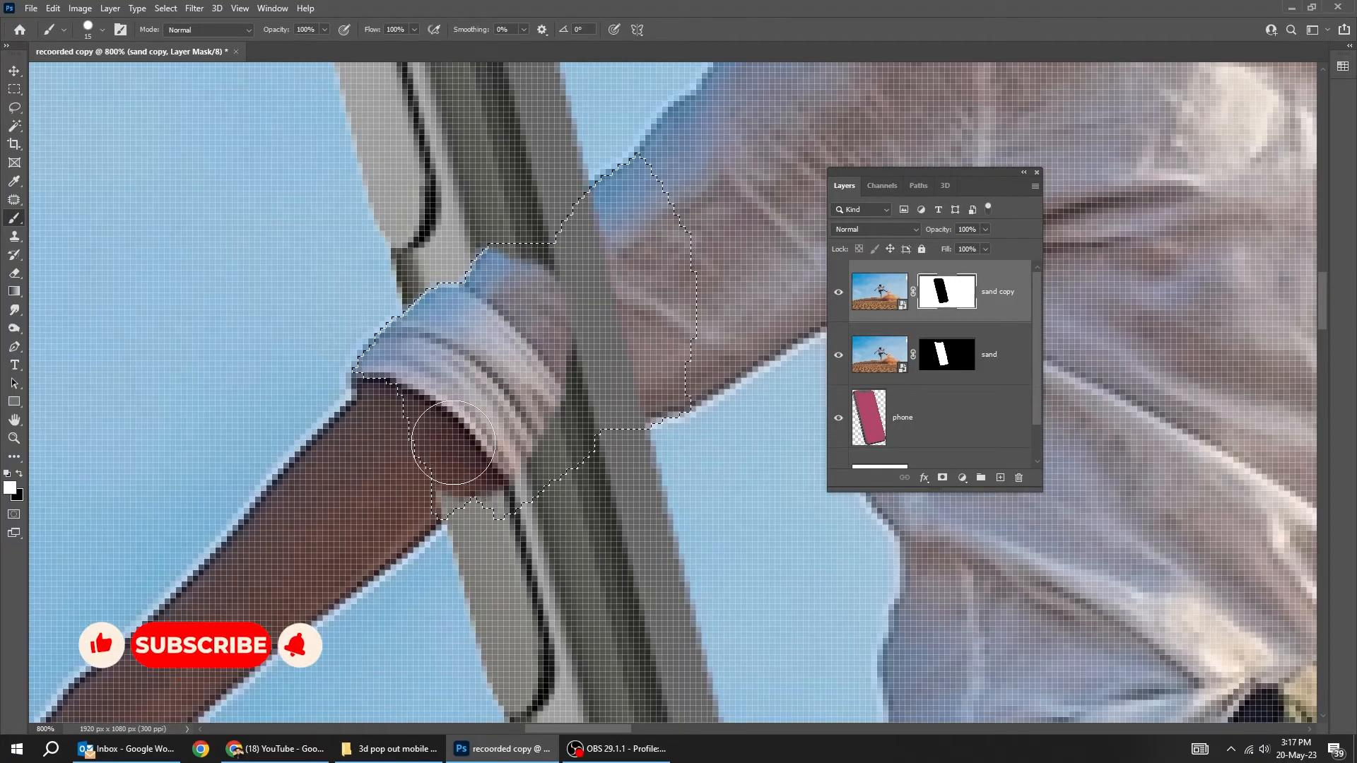
Paint white inside the sleeve selection to reveal the arm over the phone, then deselect.
left_click_drag(450, 441, 533, 280)
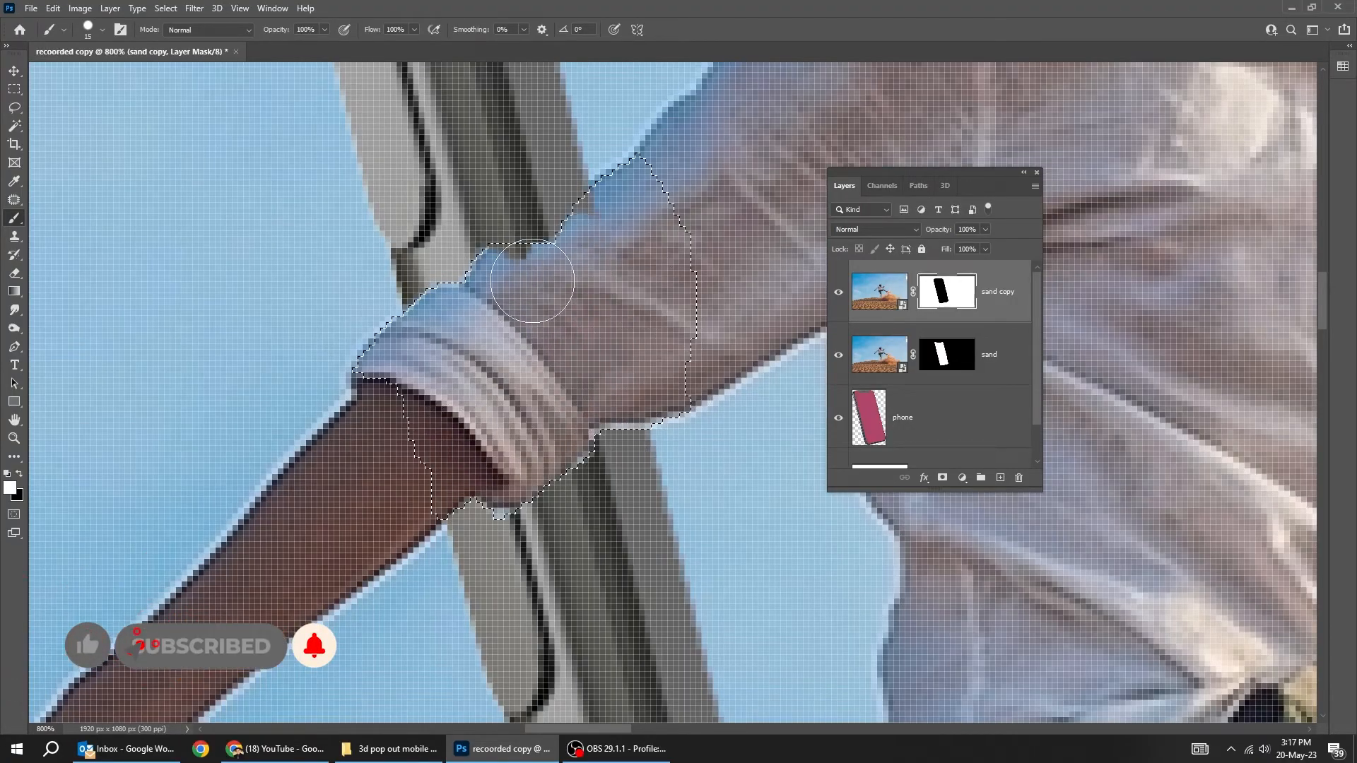
left_click_drag(530, 280, 519, 495)
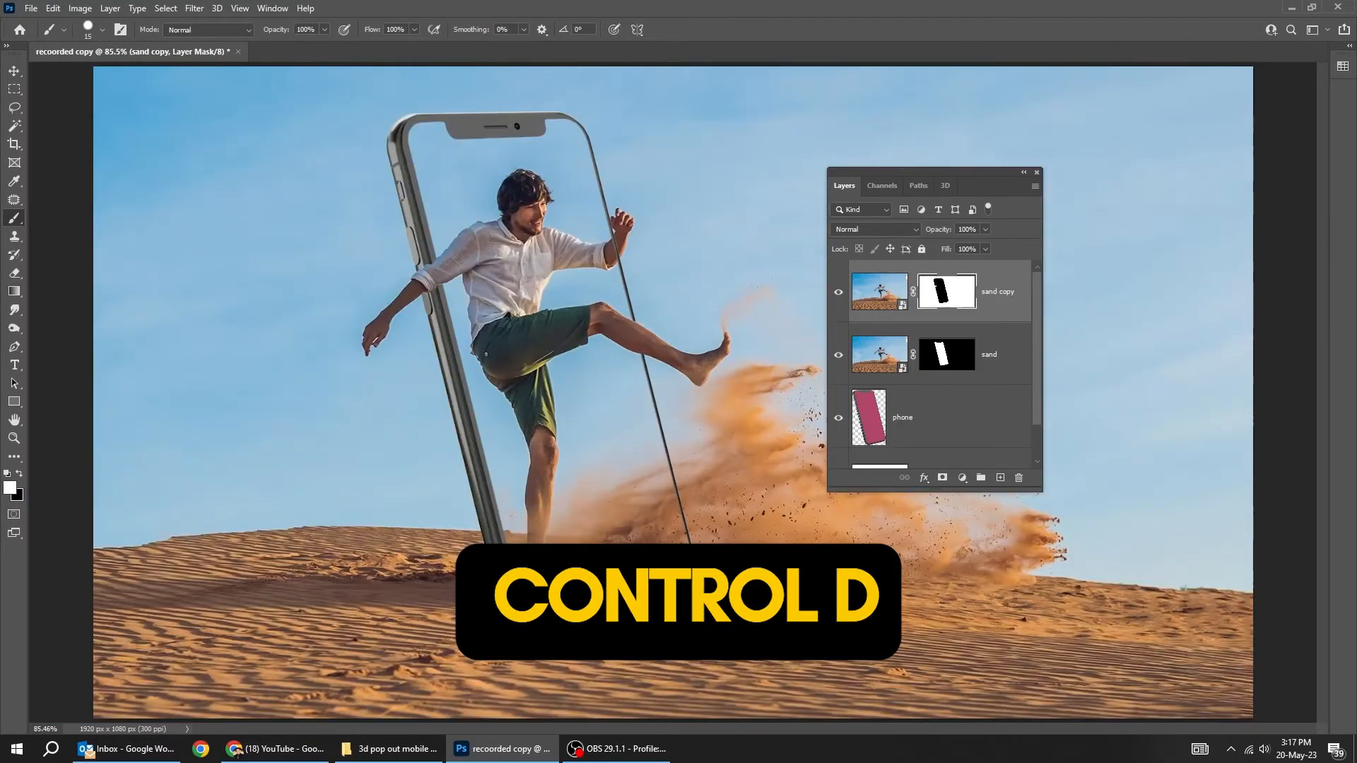
key("Tab")
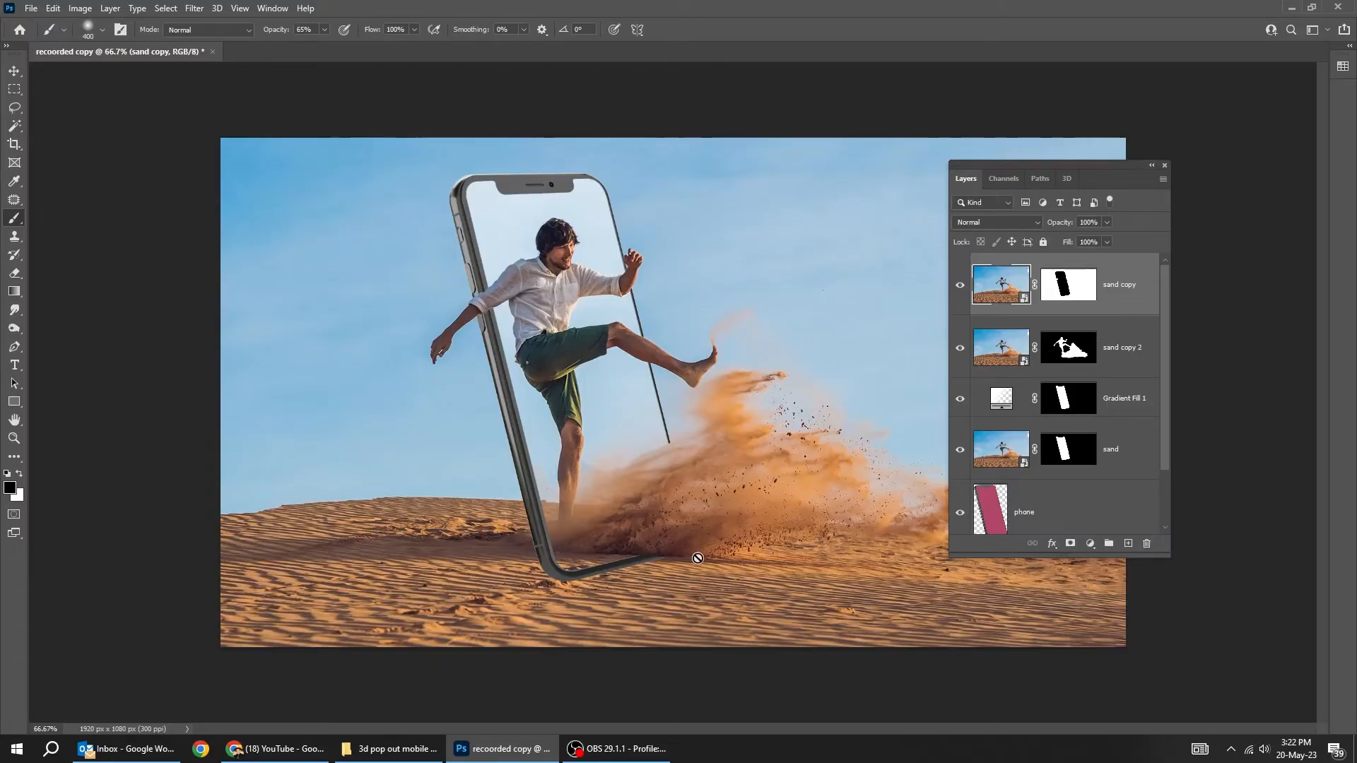
Paint a black blob with a 400 px soft brush on a new layer and squash it with Free Transform.
left_click(14, 70)
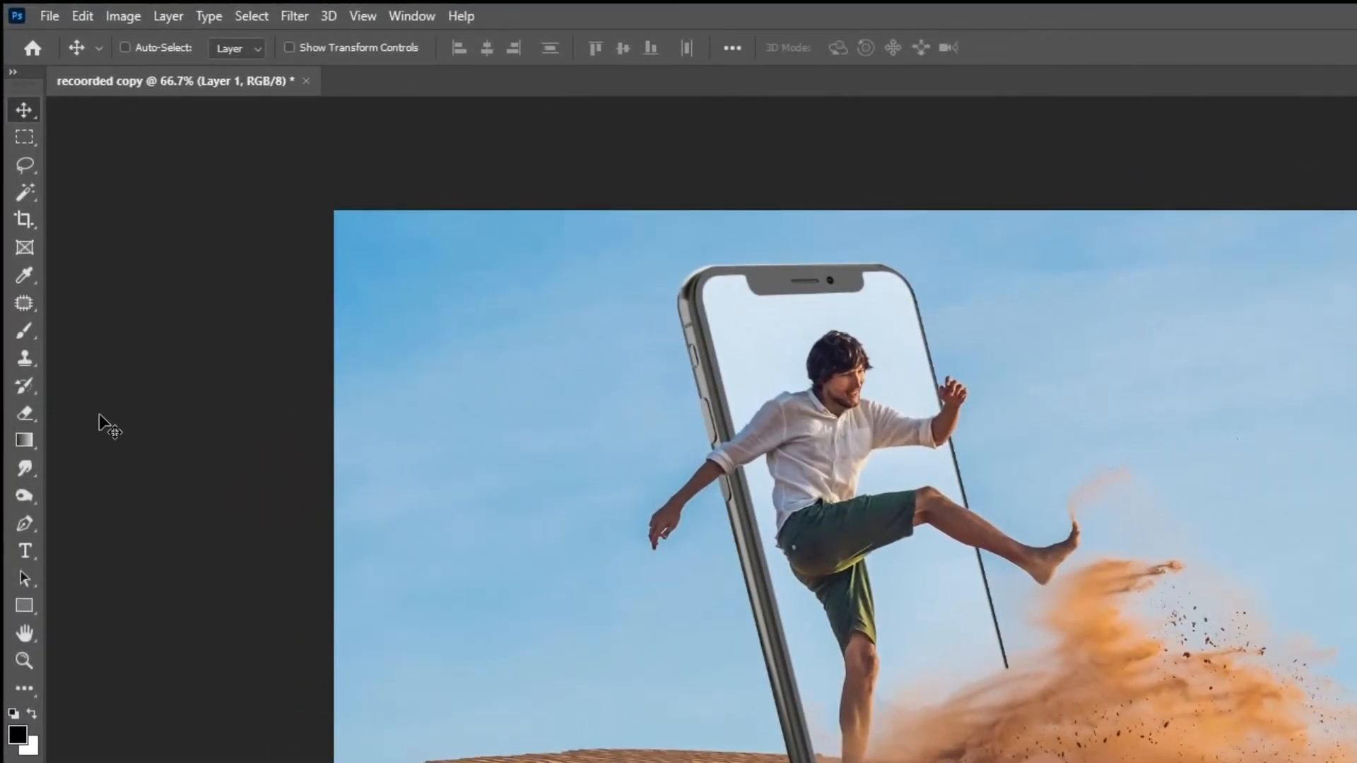
left_click(24, 330)
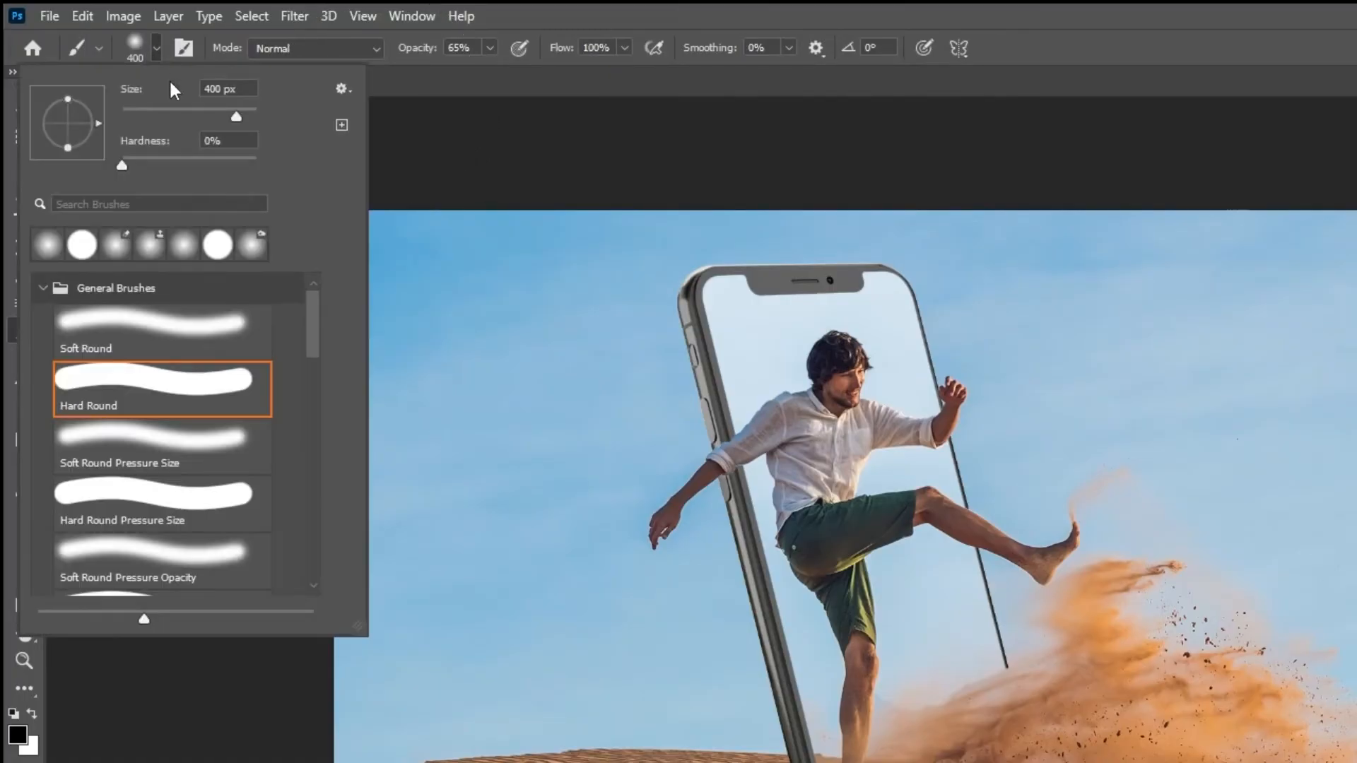
mouse_move(475, 79)
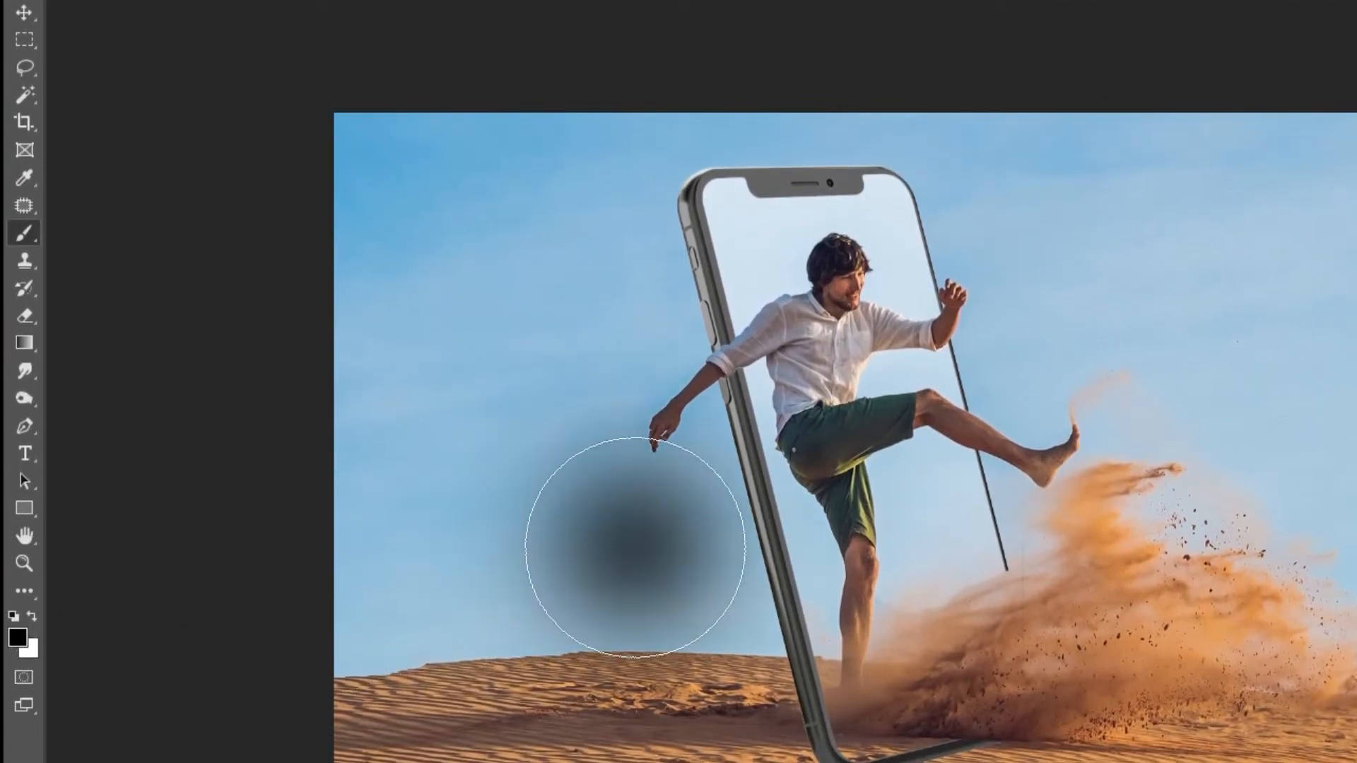
key("ctrl+t")
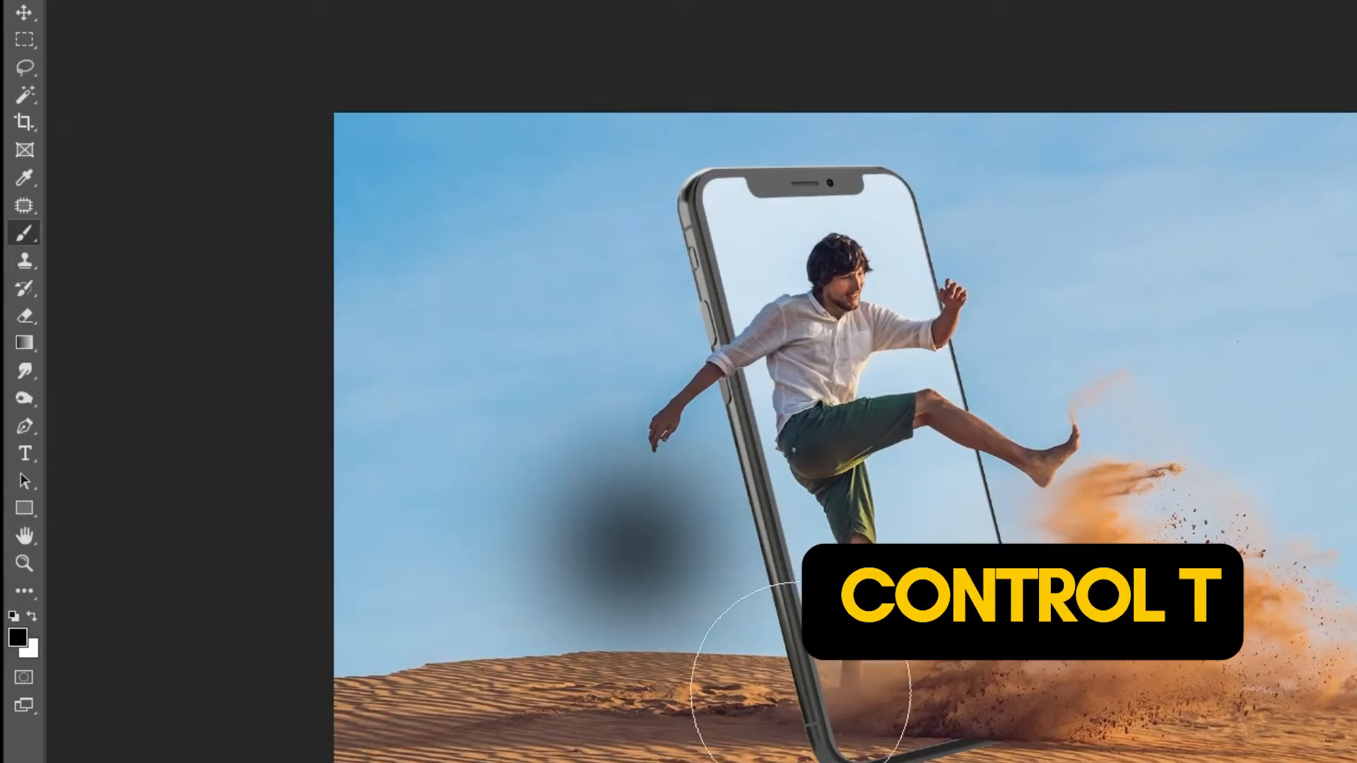
key("ctrl+t")
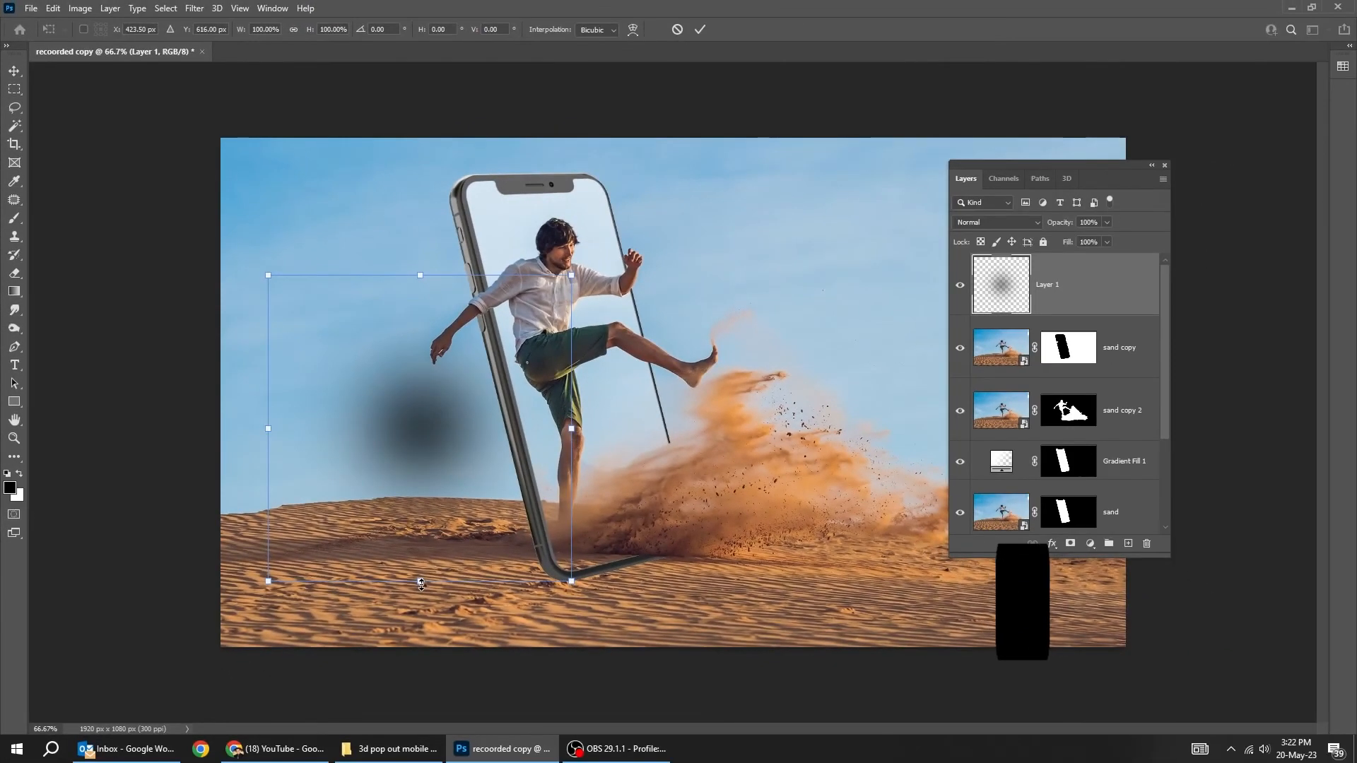
left_click_drag(419, 579, 420, 534)
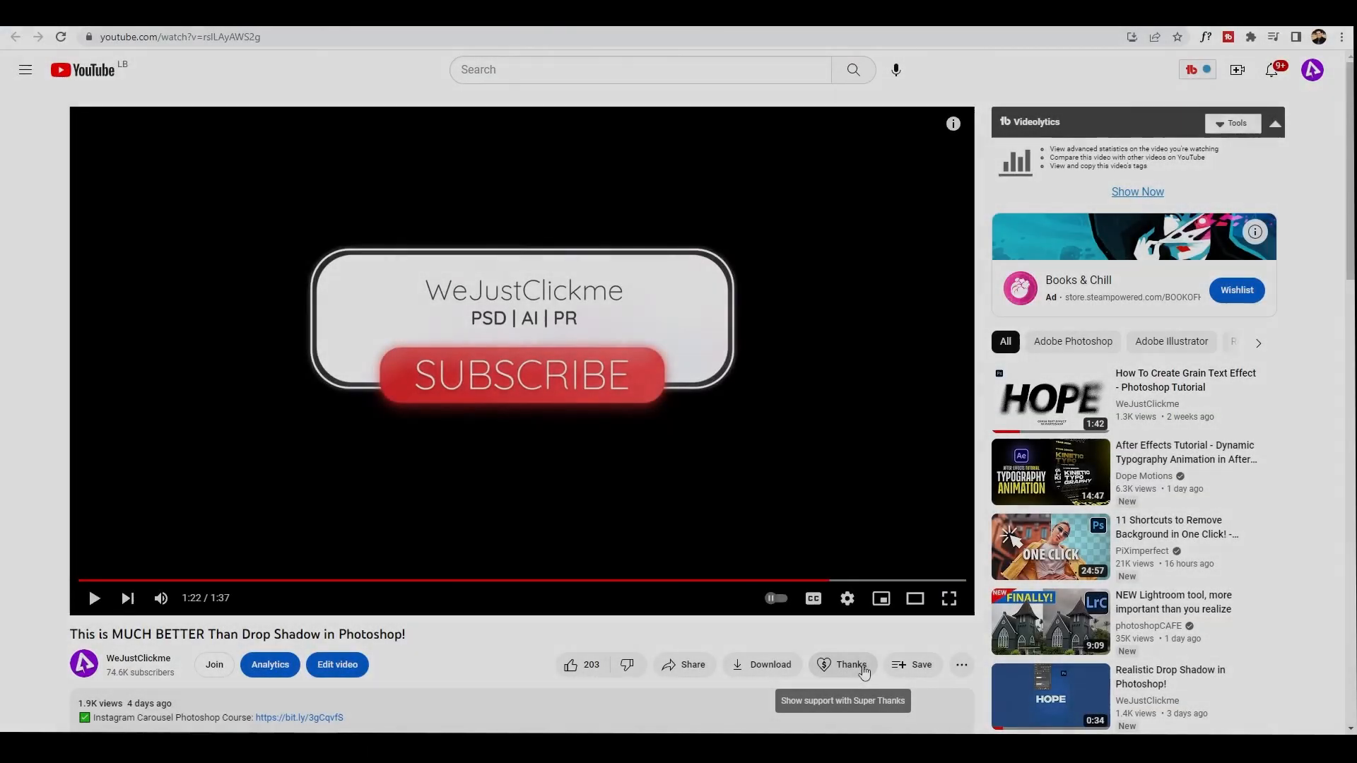
Send a $2.00 Super Thanks on the tutorial video after settling the amount slider at $2.00.
left_click(841, 665)
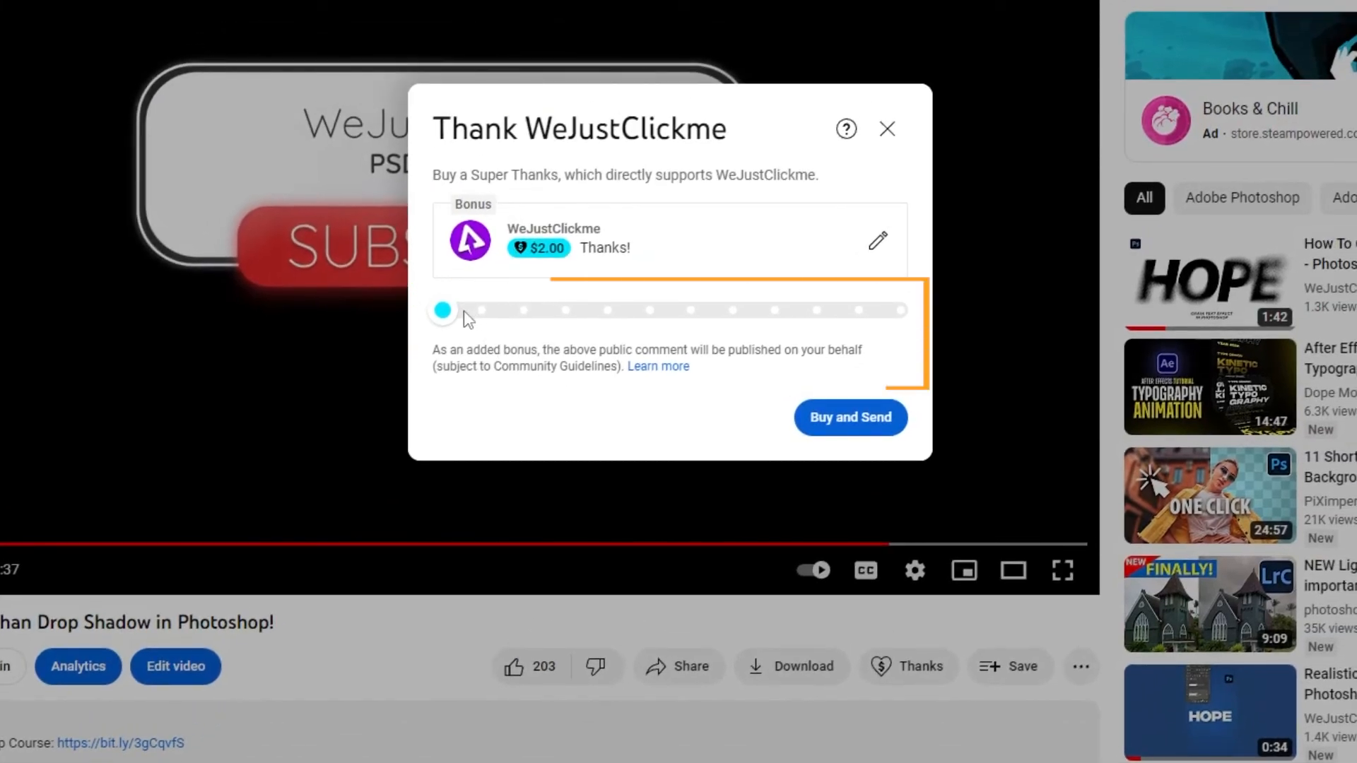
left_click_drag(443, 310, 568, 310)
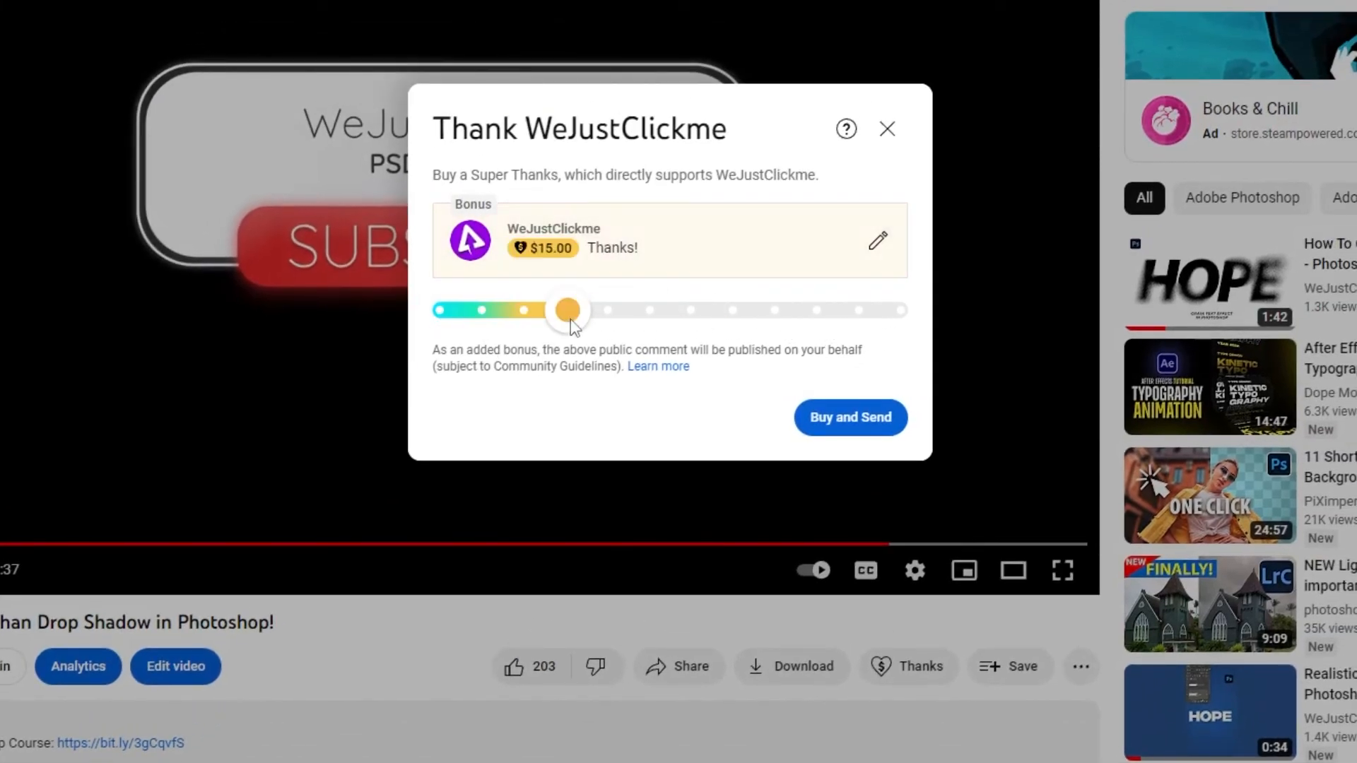
left_click_drag(569, 310, 441, 309)
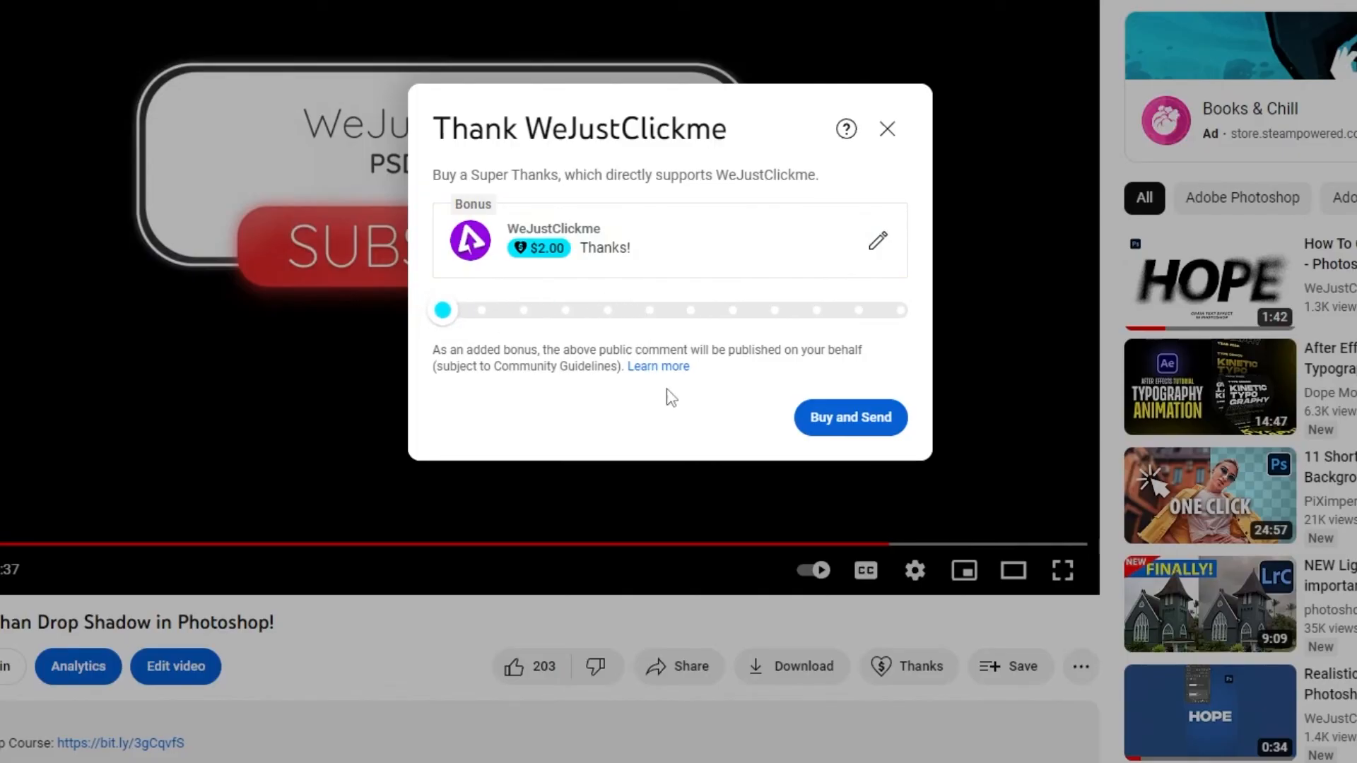
left_click(849, 417)
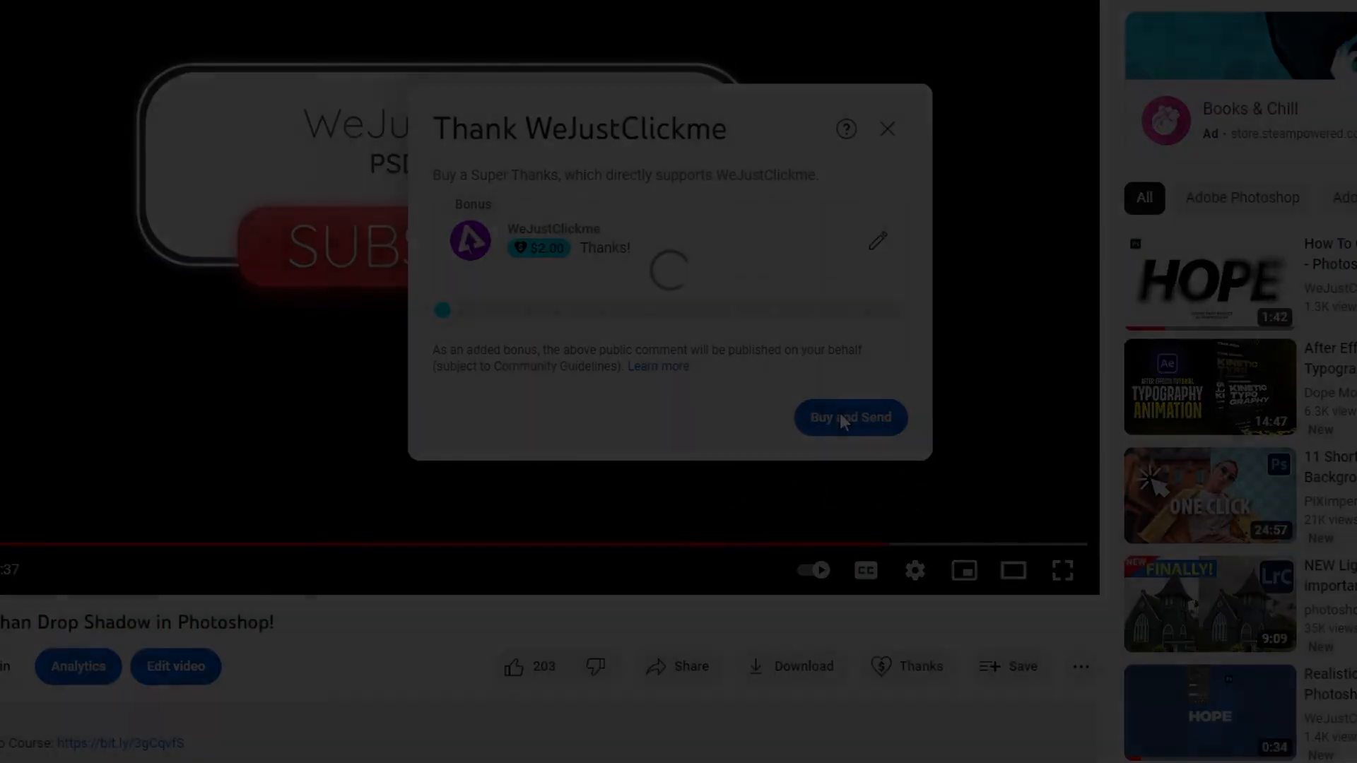